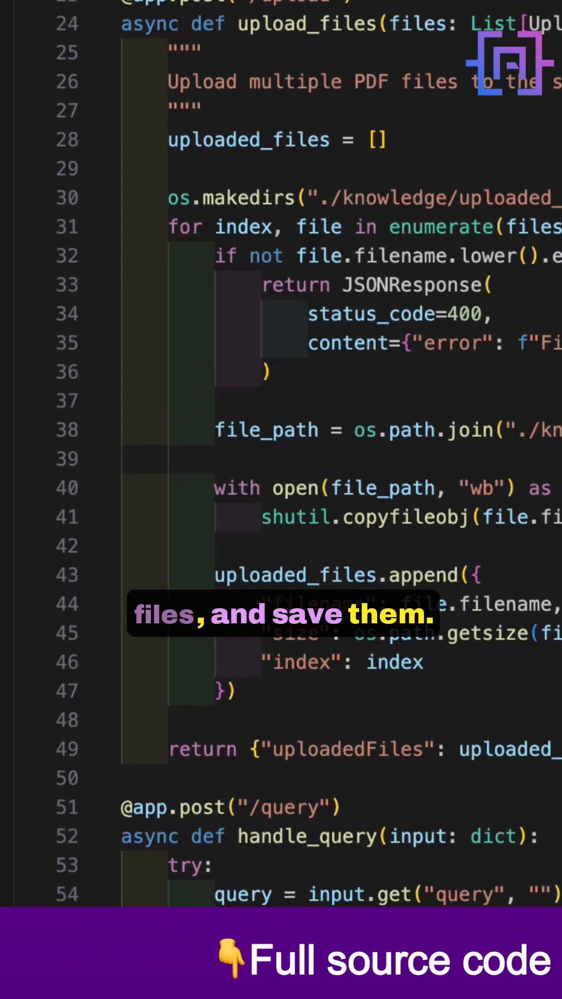
scroll(down, 3)
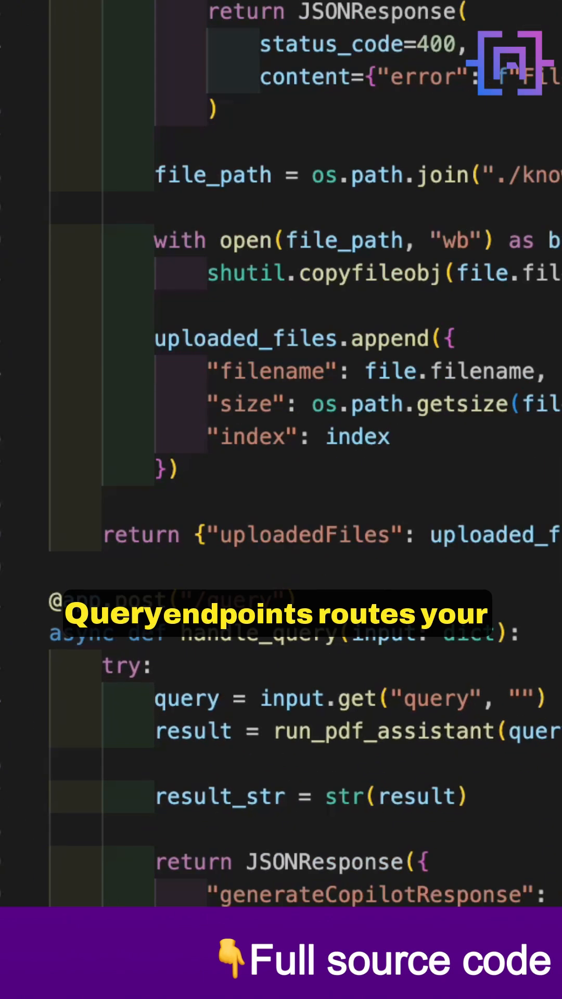
scroll(down, 3)
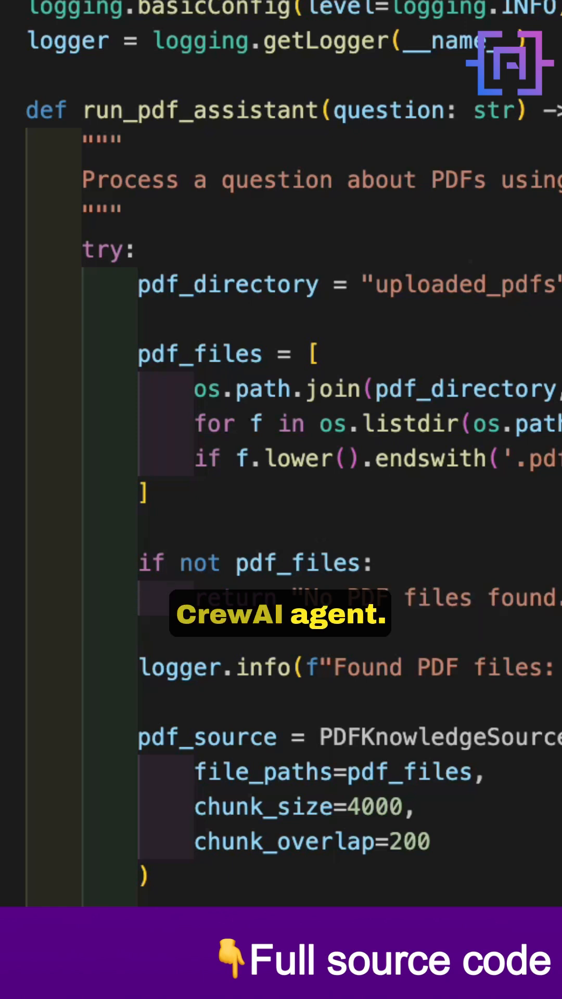
scroll(down, 3)
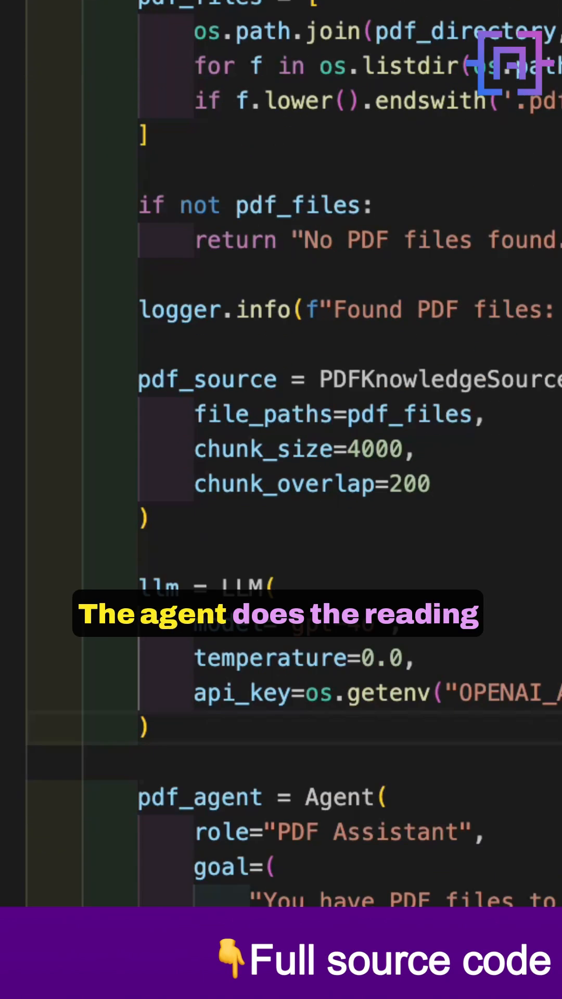
scroll(down, 3)
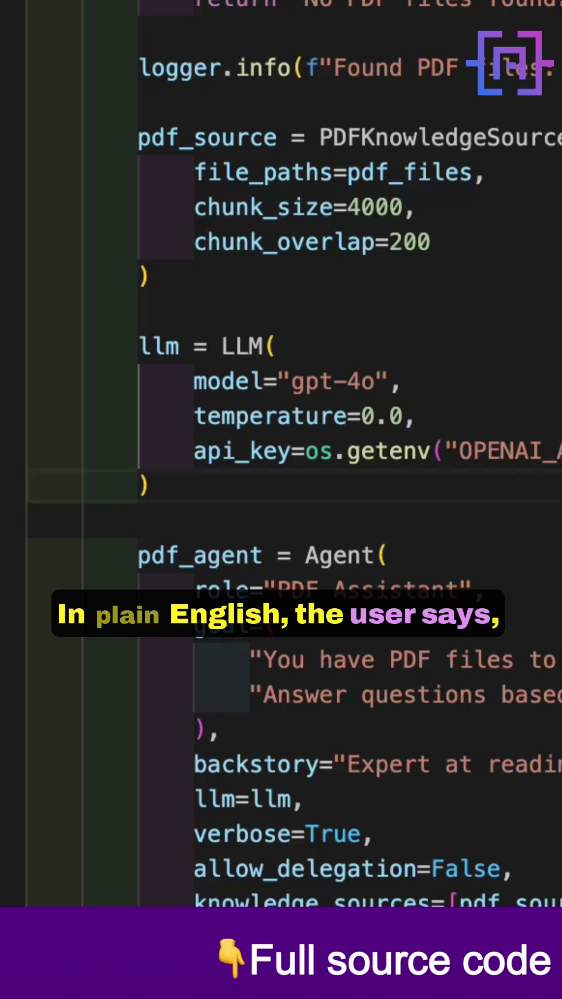
scroll(down, 3)
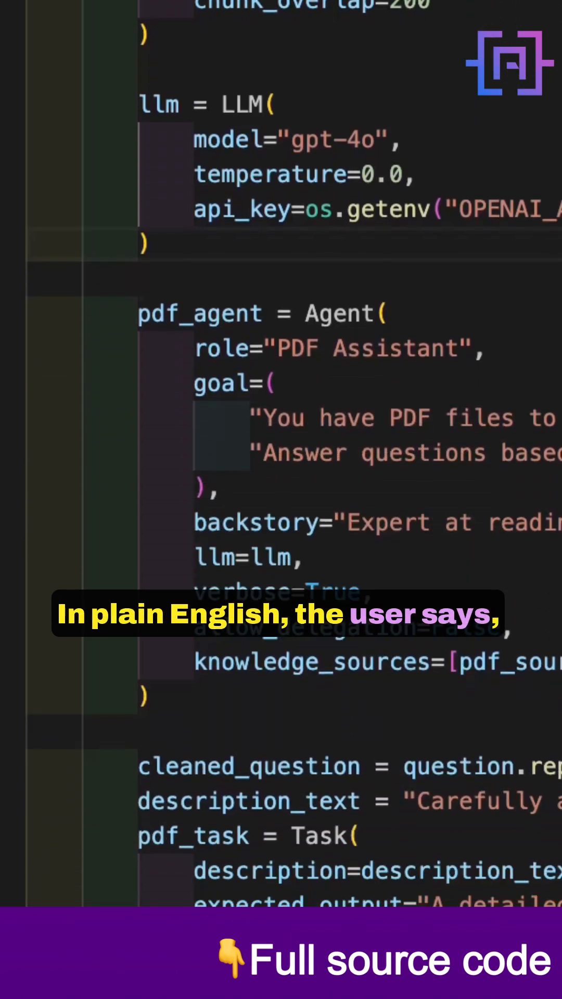
scroll(down, 3)
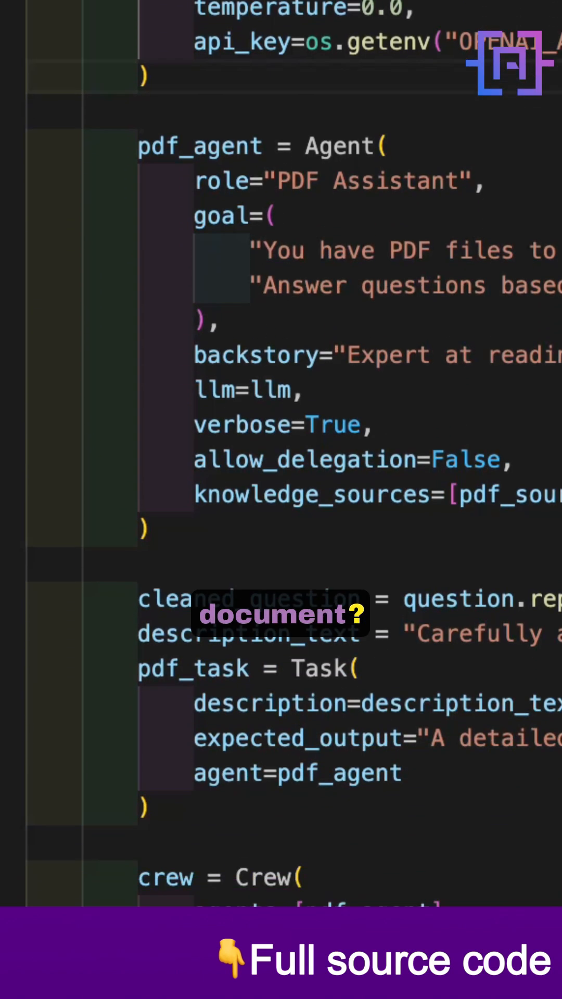
scroll(down, 3)
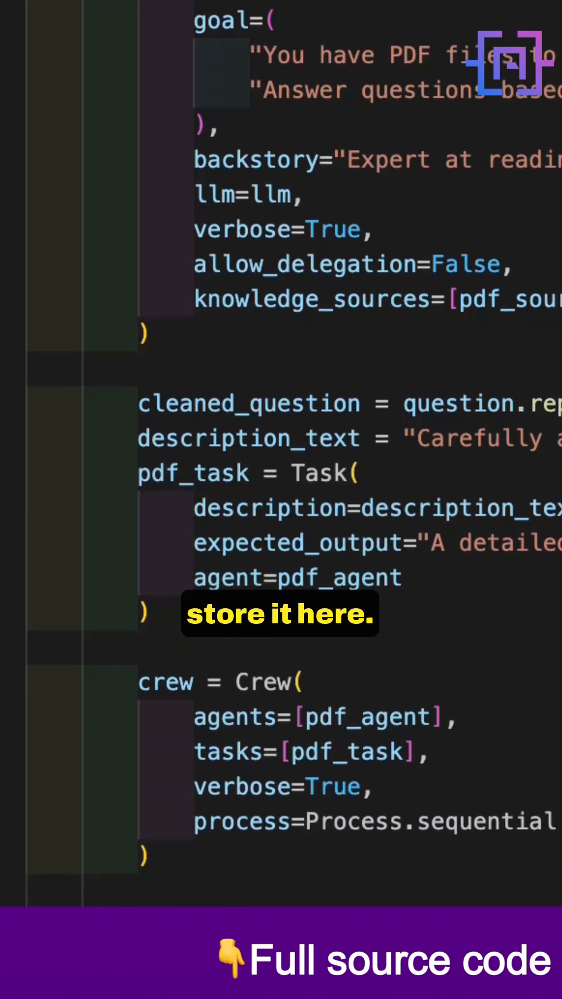
scroll(down, 3)
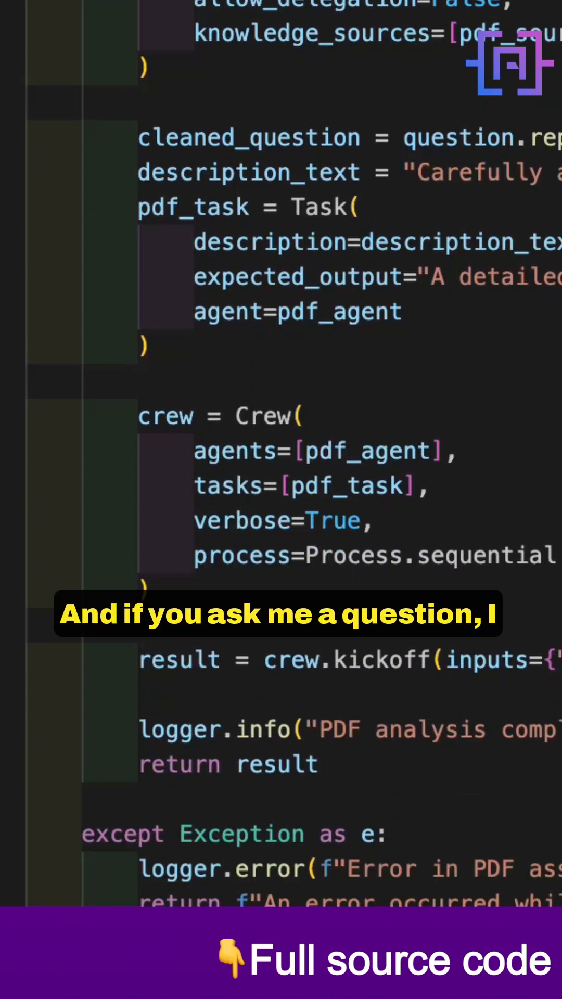